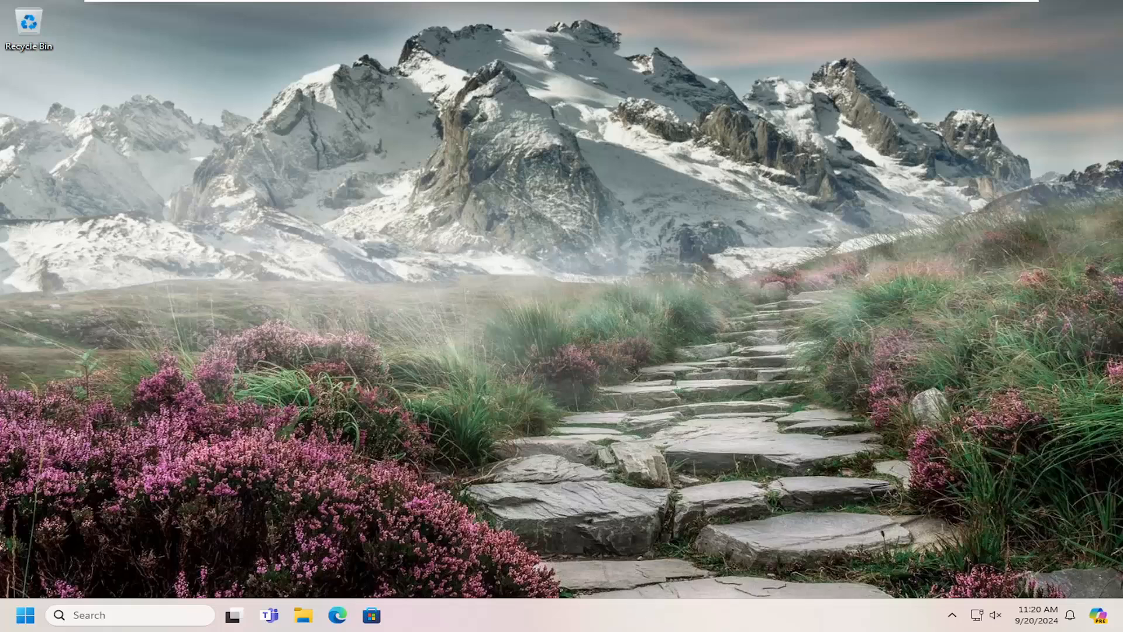
{"action": "mouse_move", "coordinate": [186, 605]}
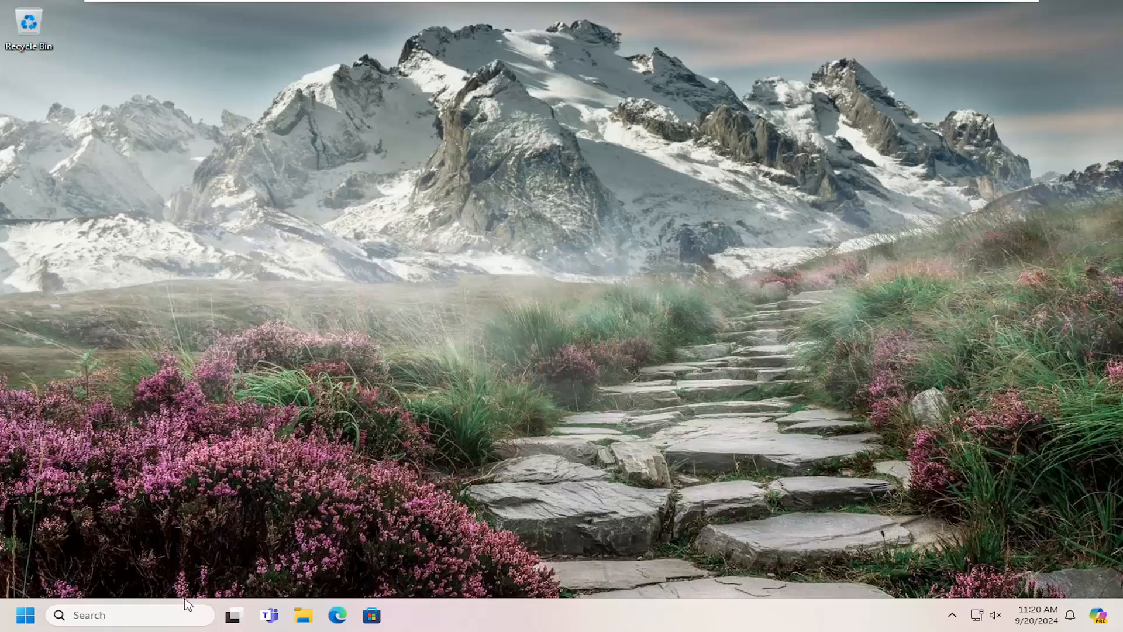
Step: Search Start for 'device manager' and launch Device Manager
{"action": "left_click", "coordinate": [25, 615]}
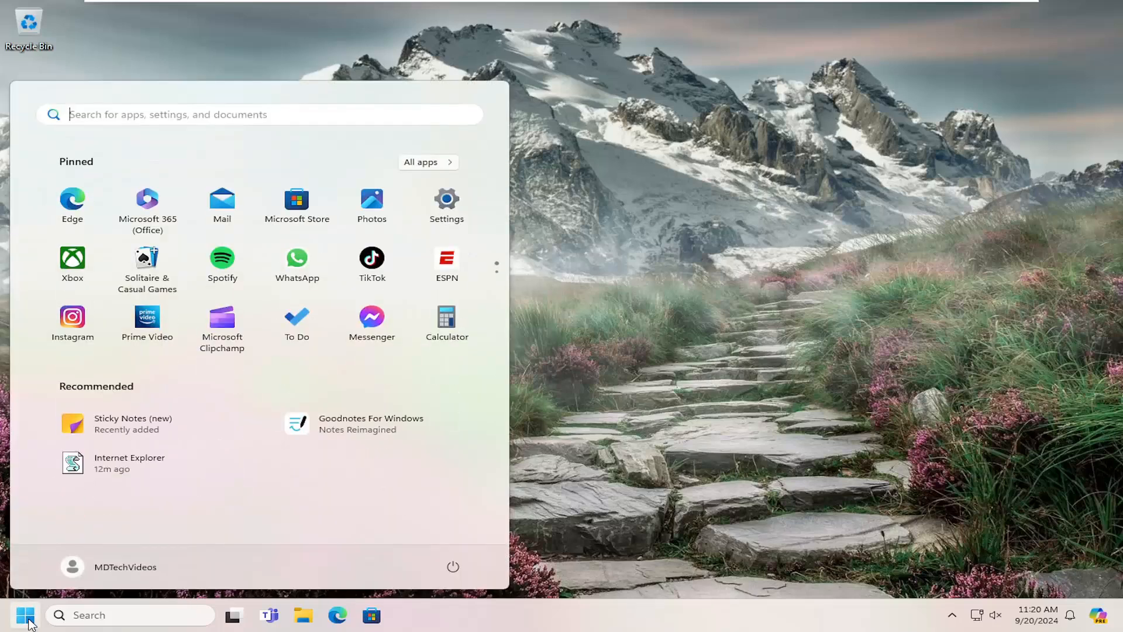
{"action": "type", "text": "device man"}
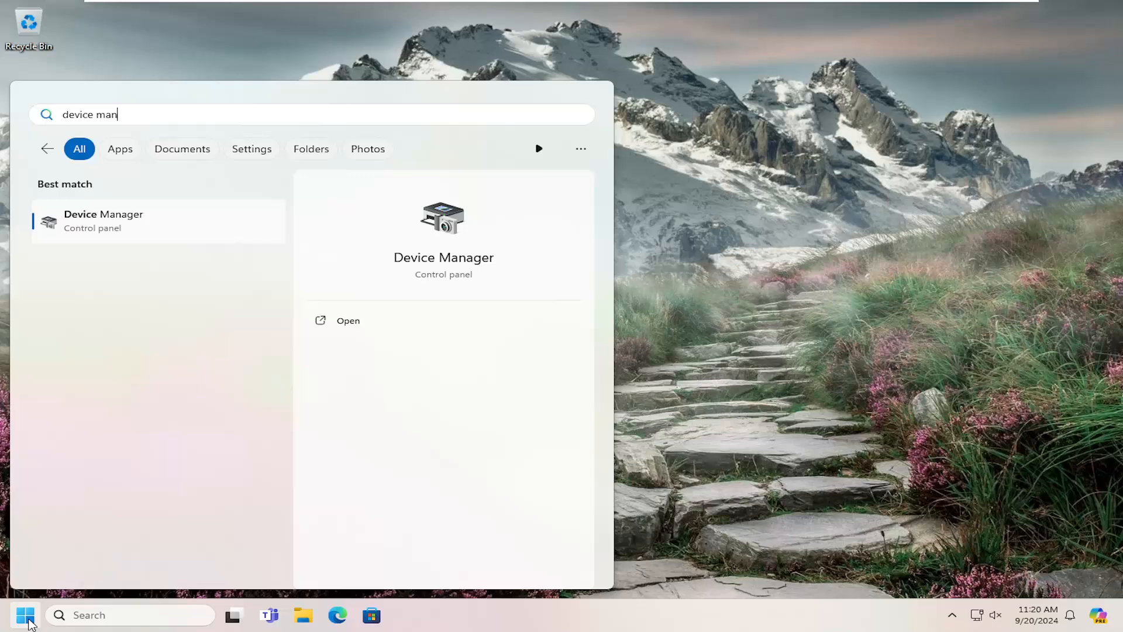
{"action": "type", "text": "ager"}
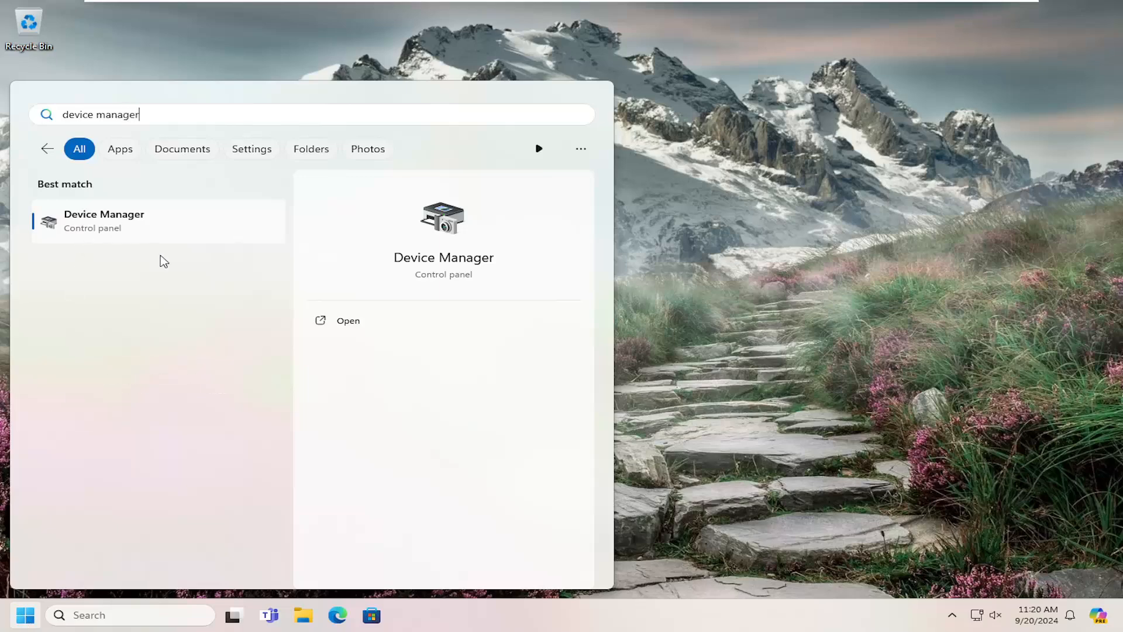
{"action": "left_click", "coordinate": [347, 320]}
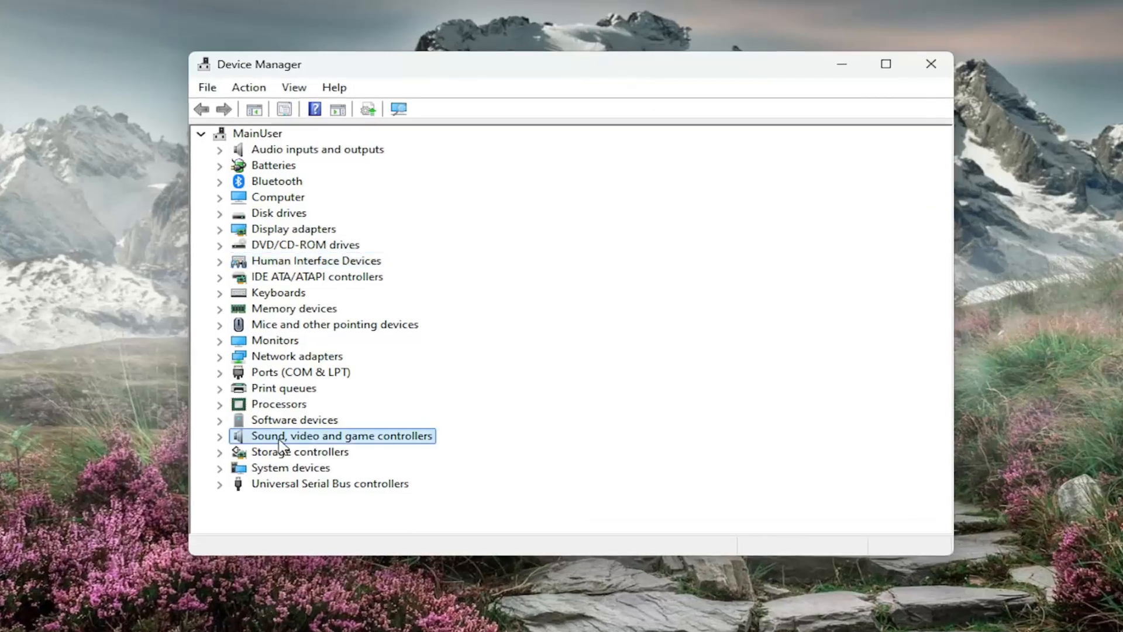
{"action": "mouse_move", "coordinate": [323, 445]}
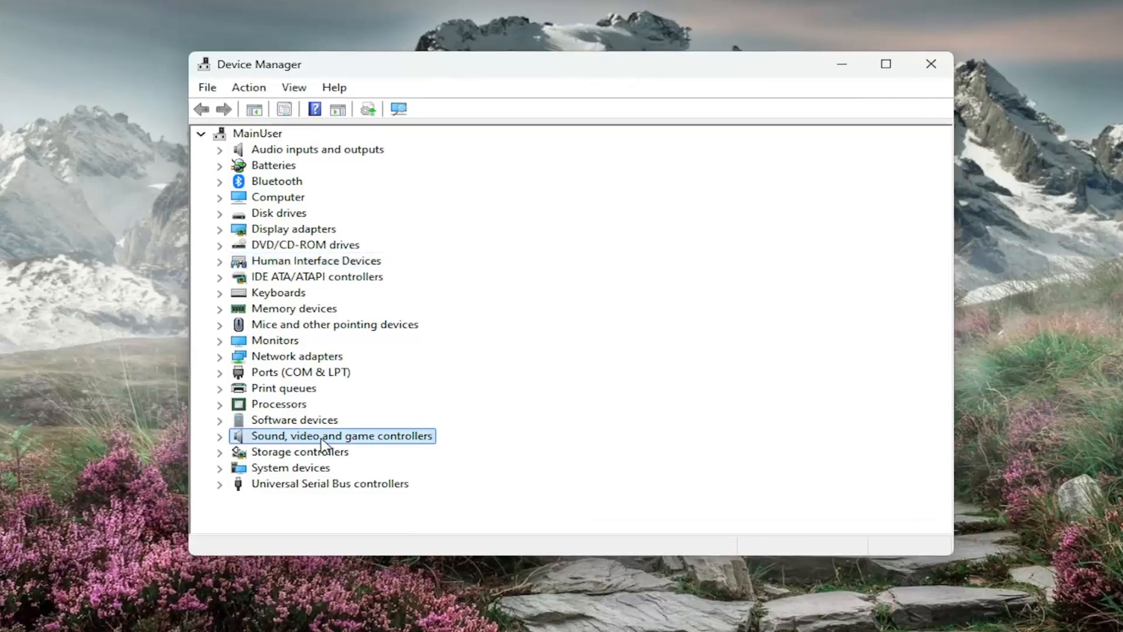
Step: Expand Sound, video and game controllers and open High Definition Audio Device properties
{"action": "left_click", "coordinate": [221, 435]}
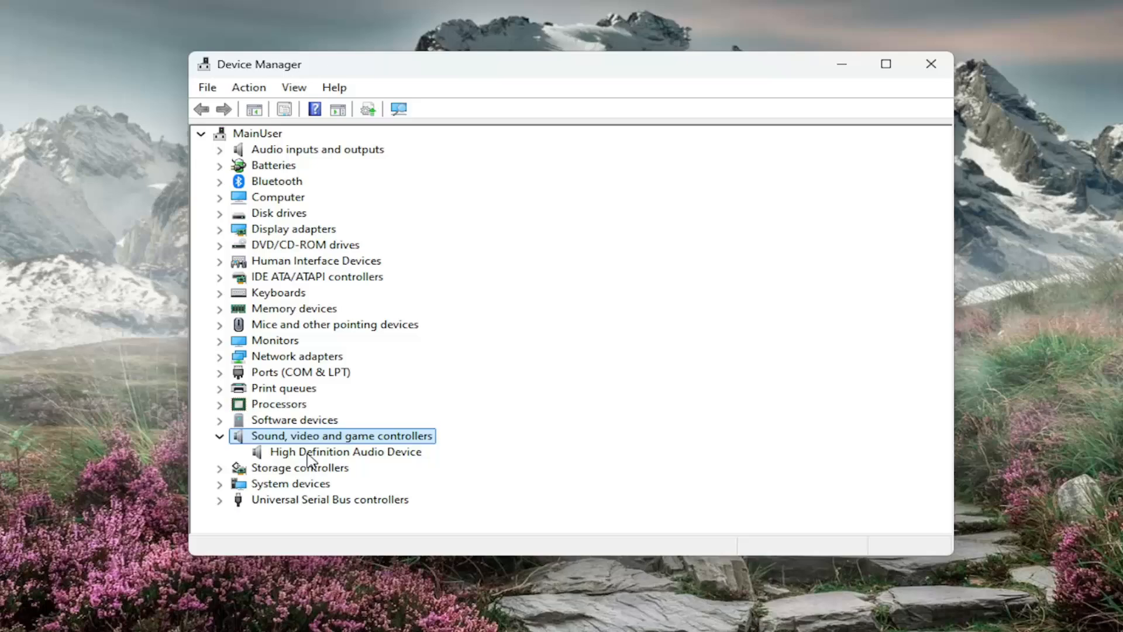
{"action": "double_click", "coordinate": [346, 452]}
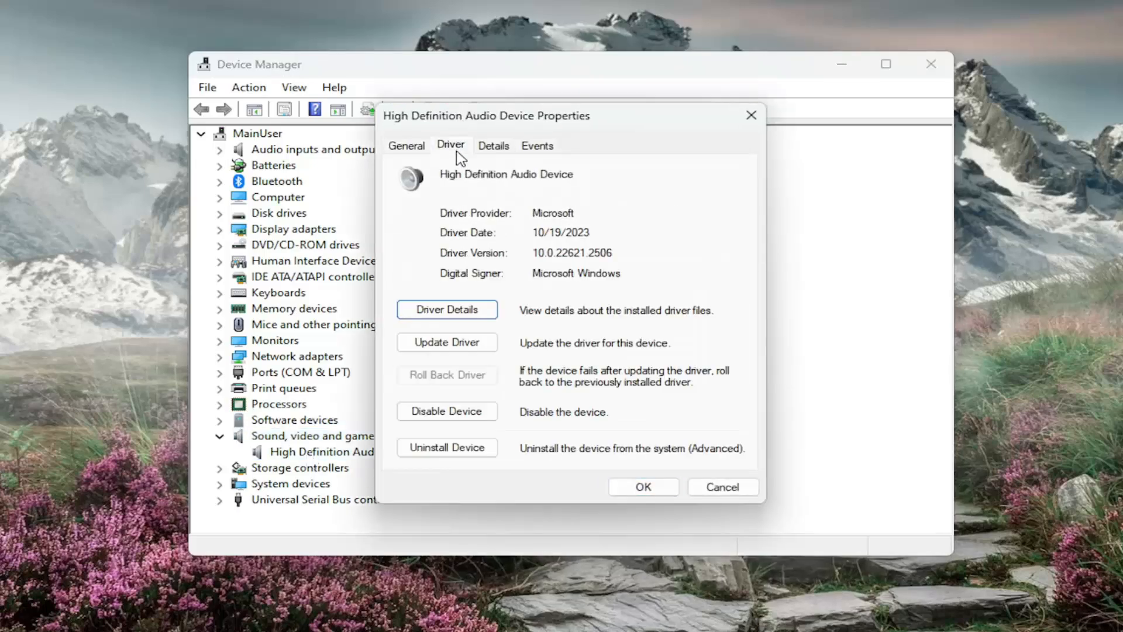
{"action": "mouse_move", "coordinate": [447, 342]}
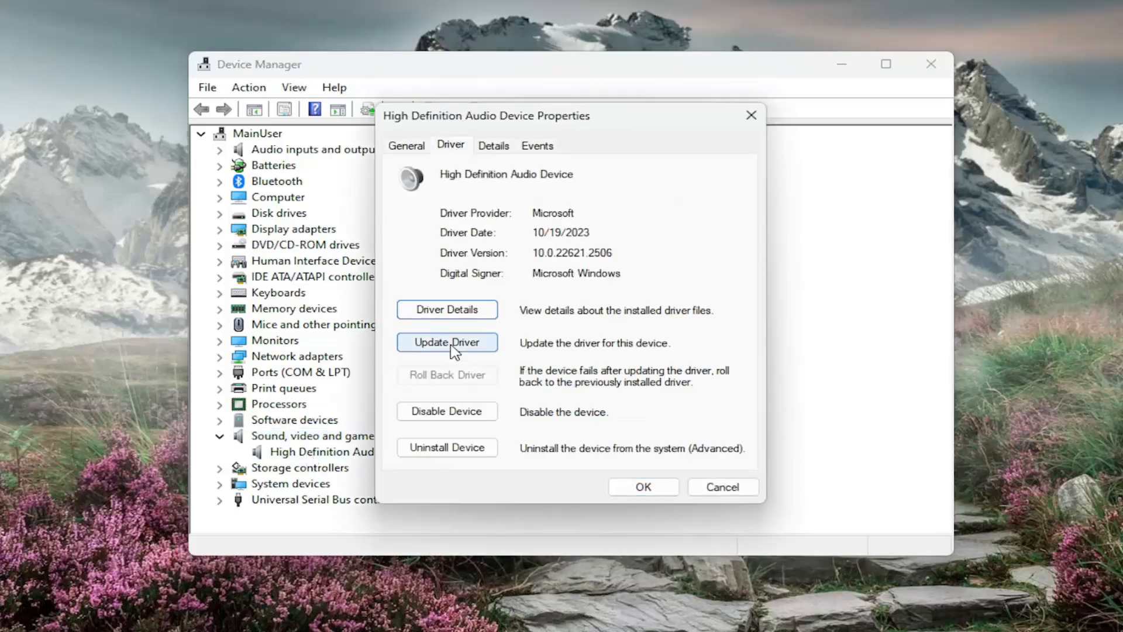
Step: Reinstall the High Definition Audio Device driver from this computer's driver list, accept the warning, and close
{"action": "left_click", "coordinate": [446, 342]}
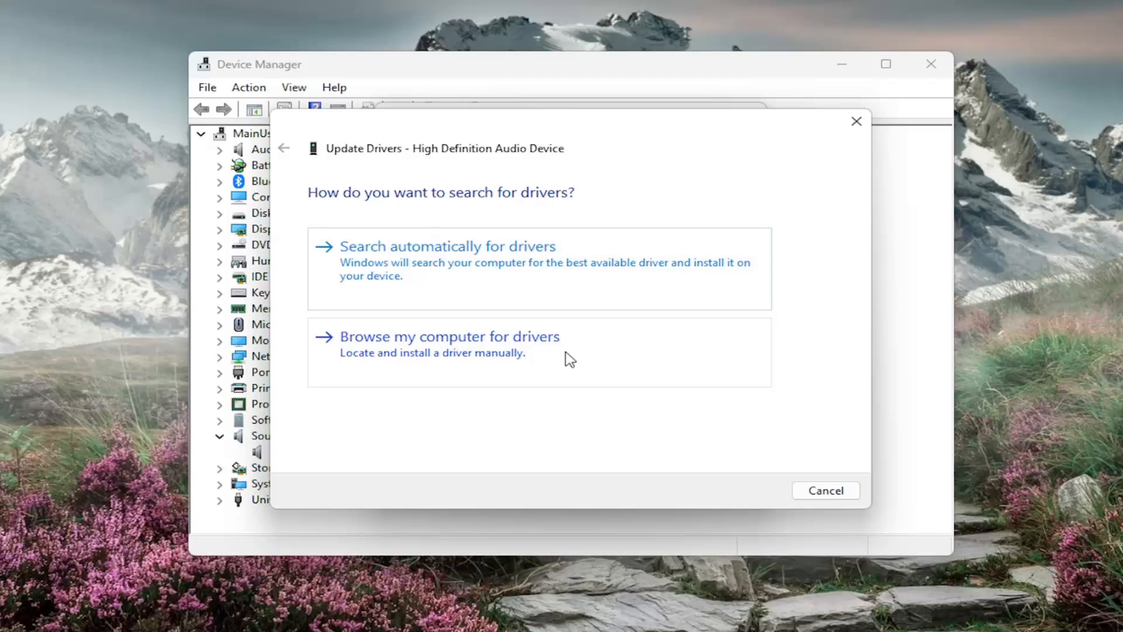
{"action": "mouse_move", "coordinate": [428, 375]}
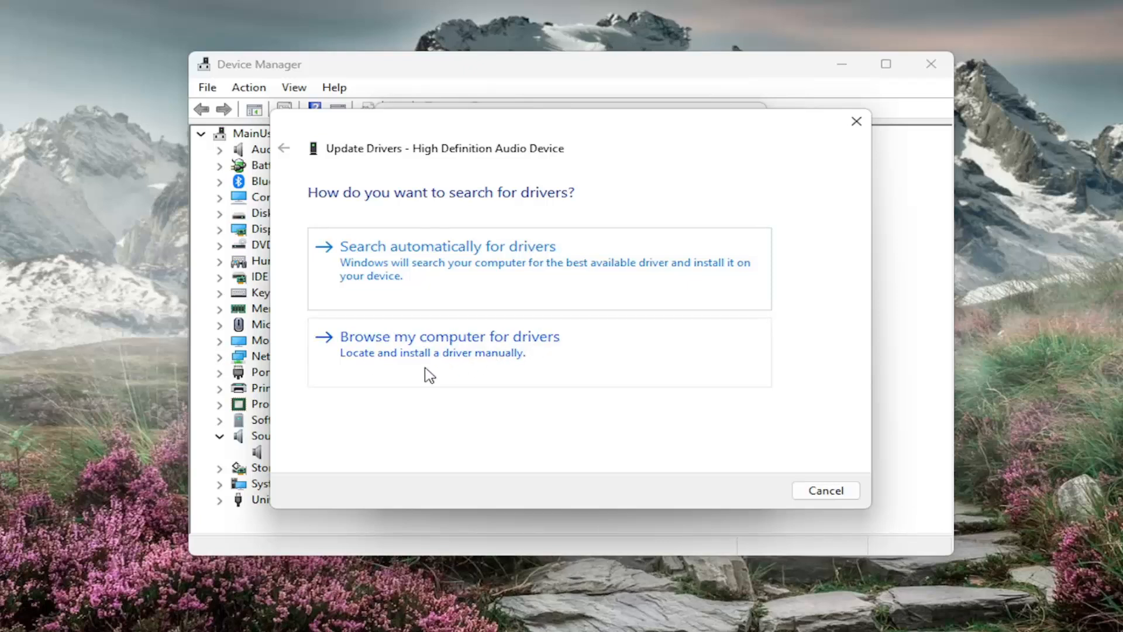
{"action": "left_click", "coordinate": [447, 336]}
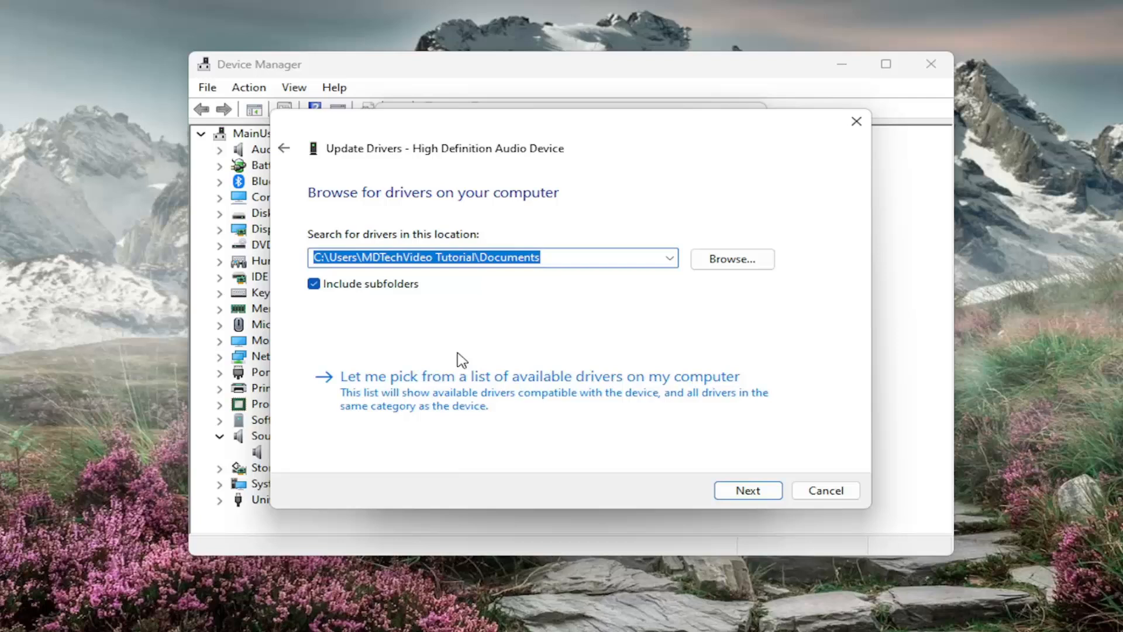
{"action": "mouse_move", "coordinate": [433, 411]}
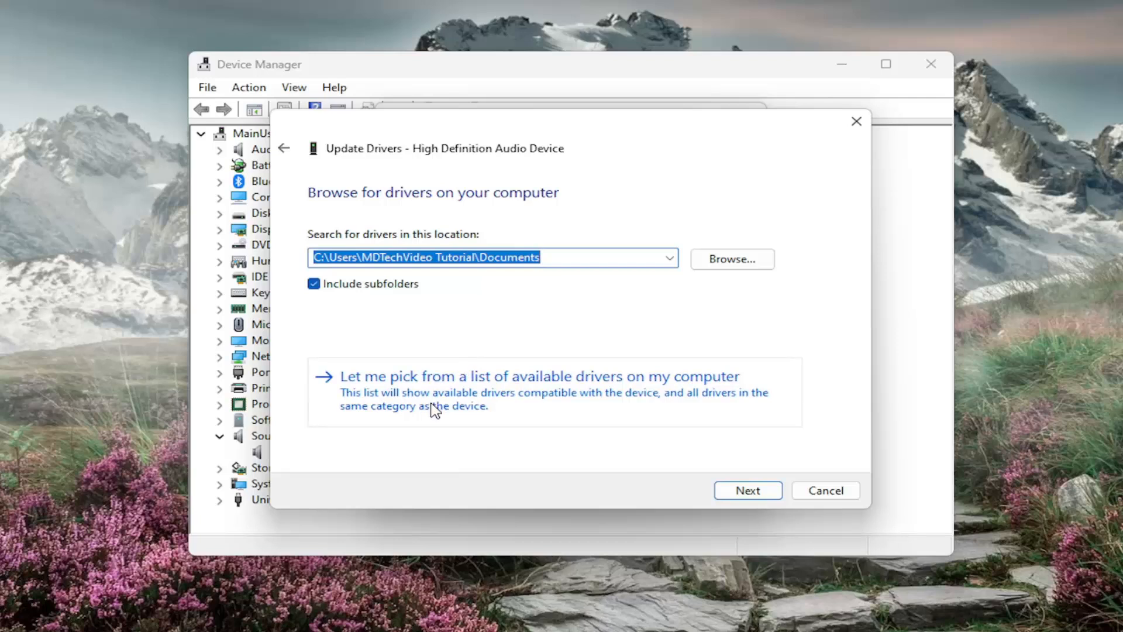
{"action": "mouse_move", "coordinate": [570, 408]}
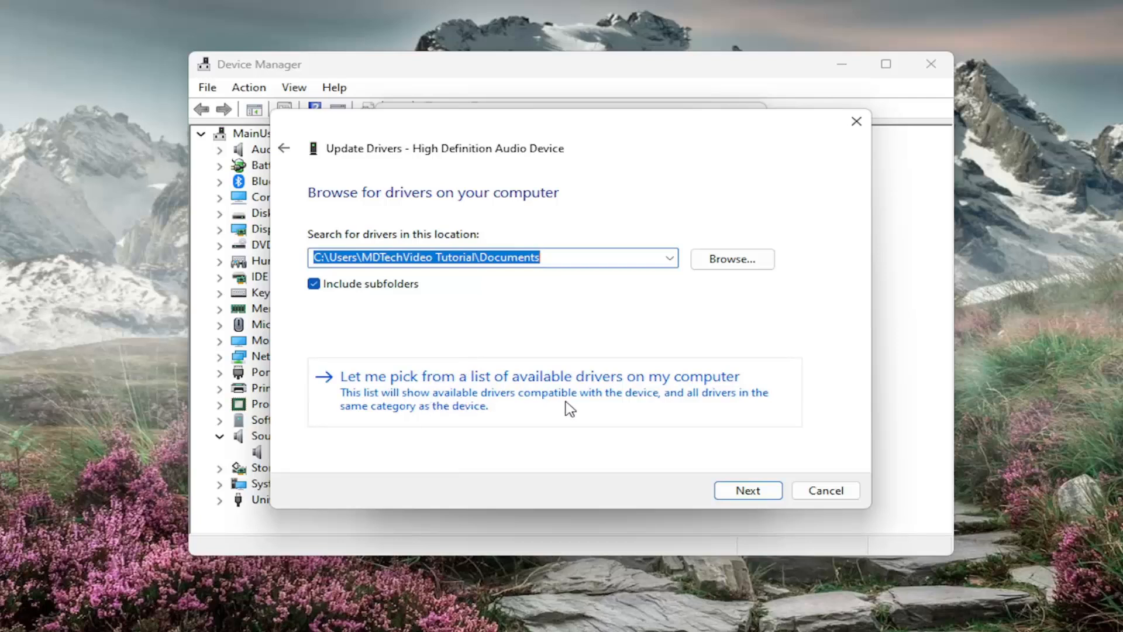
{"action": "left_click", "coordinate": [529, 376]}
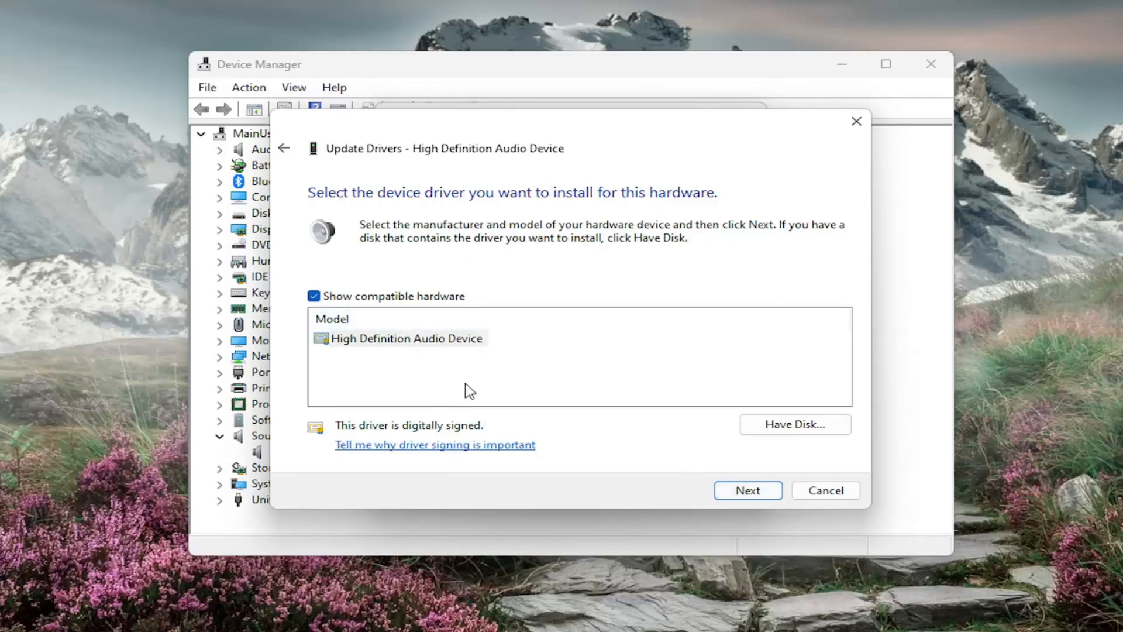
{"action": "mouse_move", "coordinate": [459, 396]}
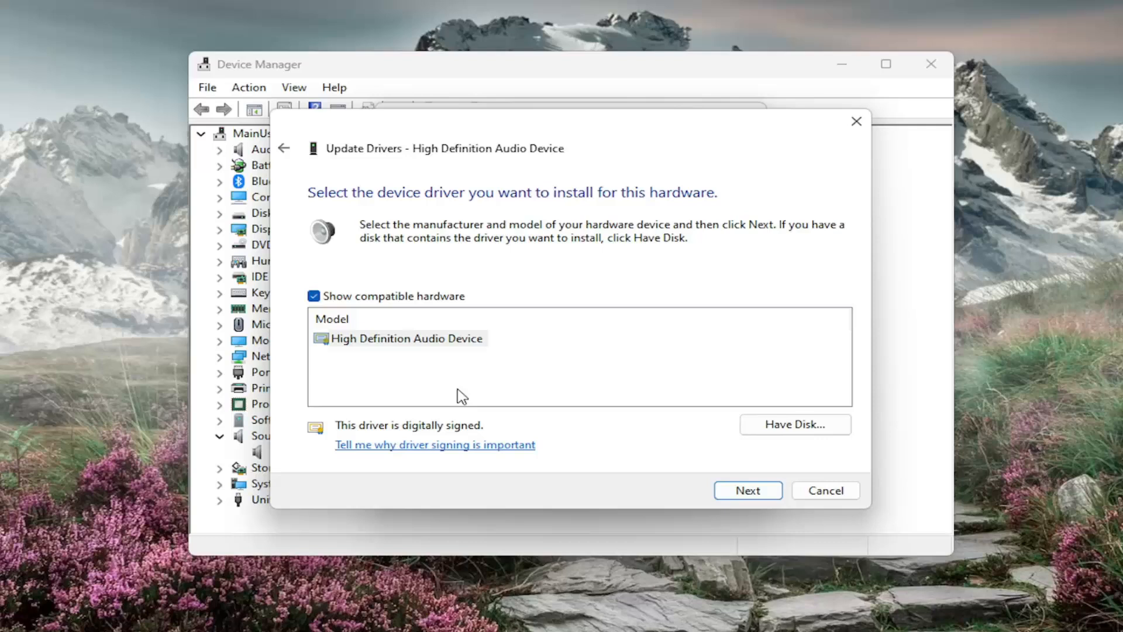
{"action": "mouse_move", "coordinate": [440, 357]}
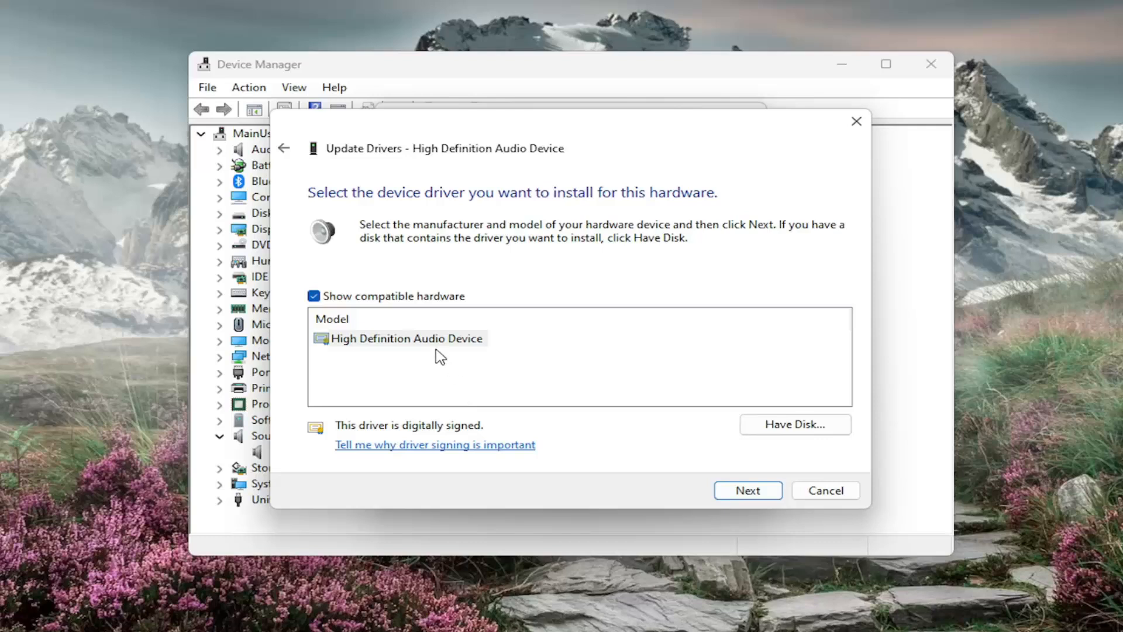
{"action": "mouse_move", "coordinate": [434, 396]}
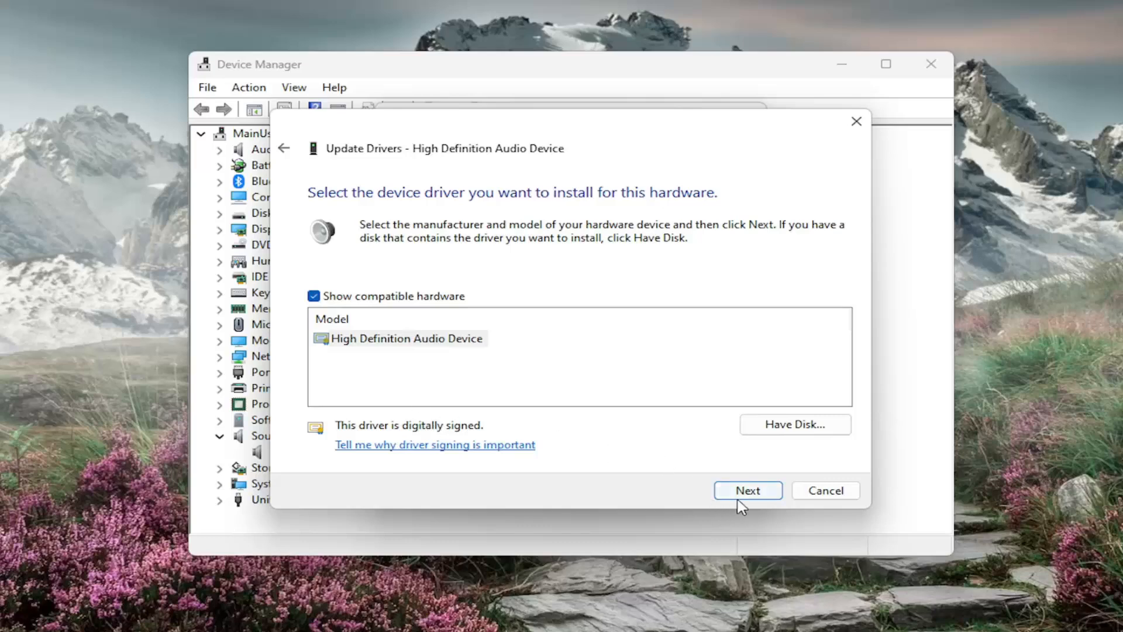
{"action": "left_click", "coordinate": [746, 491]}
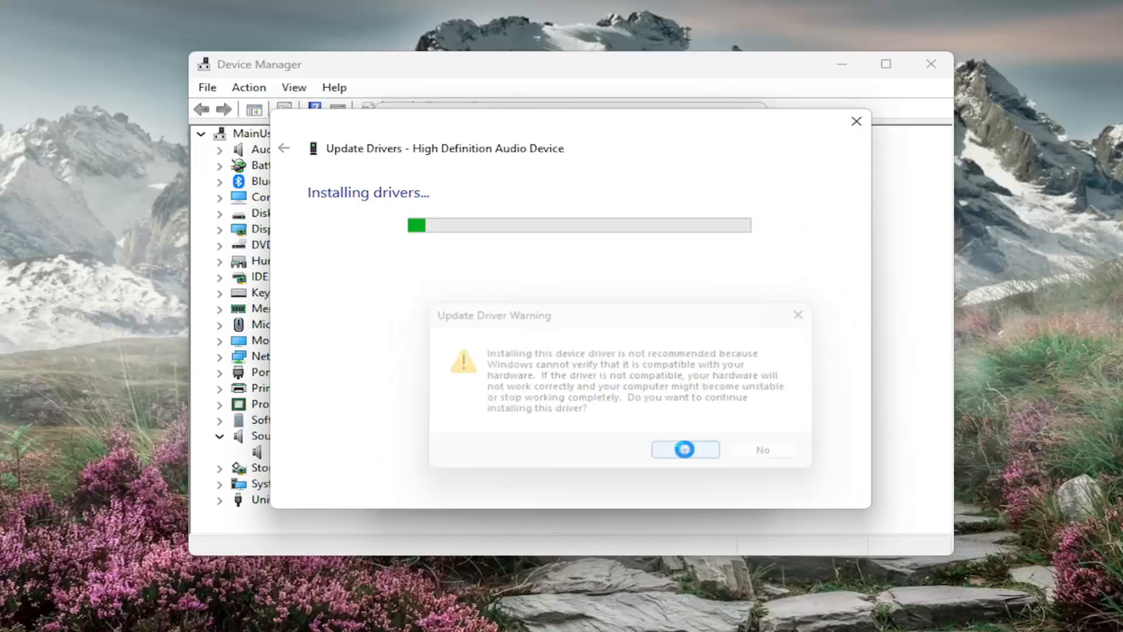
{"action": "left_click", "coordinate": [683, 450]}
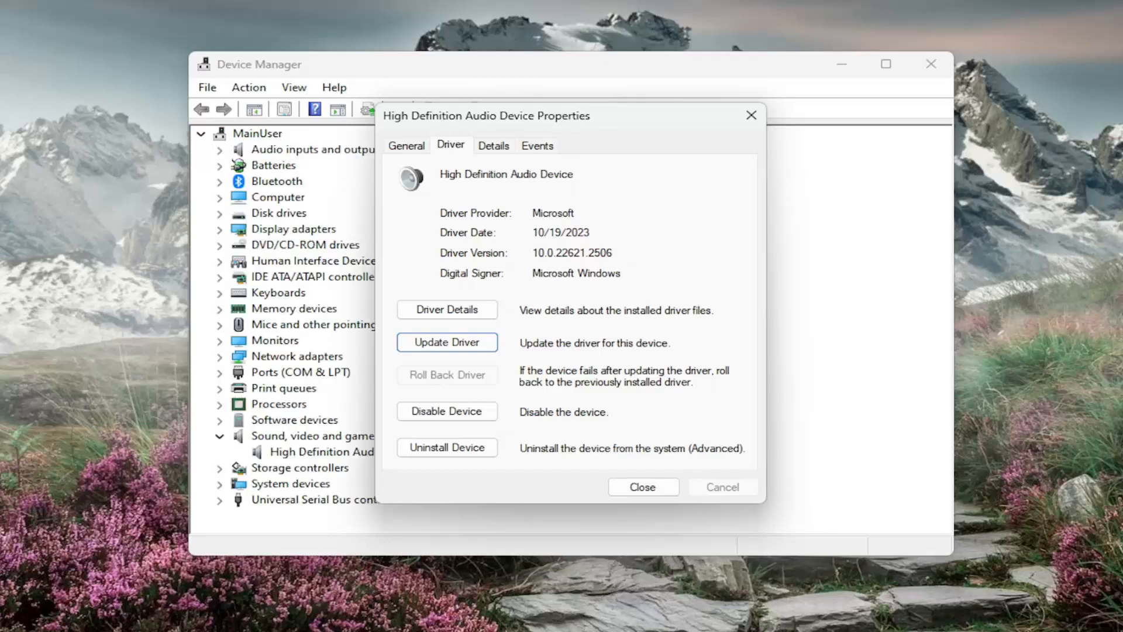
{"action": "mouse_move", "coordinate": [680, 305]}
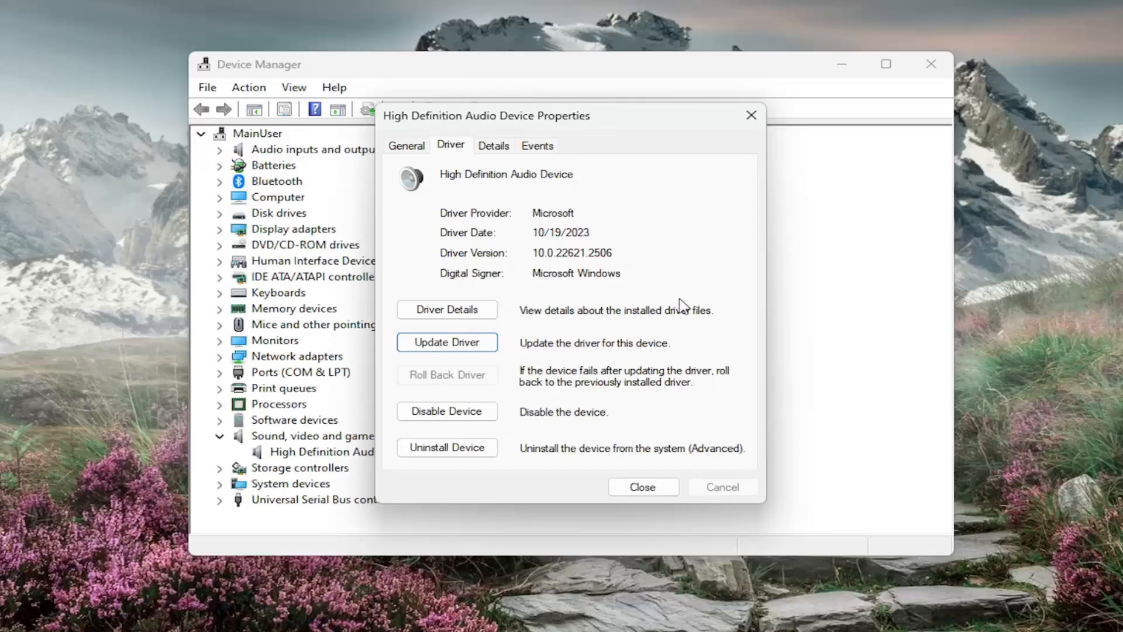
{"action": "left_click", "coordinate": [642, 486]}
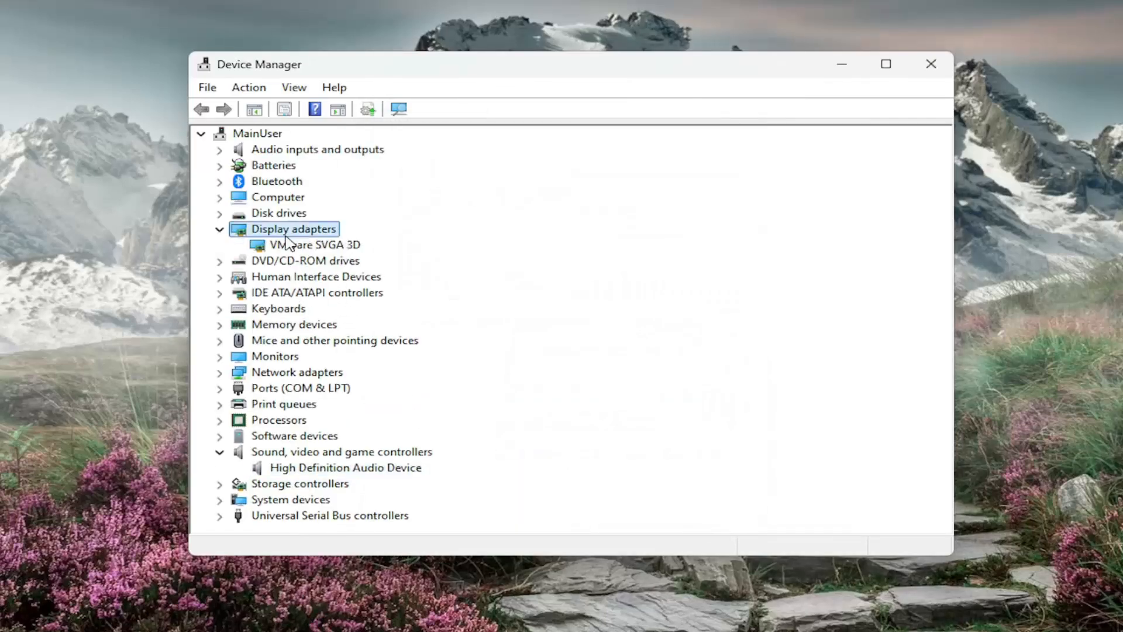
Step: Install the VMware SVGA 3D driver from this computer, then dismiss the success and warning messages
{"action": "double_click", "coordinate": [314, 245]}
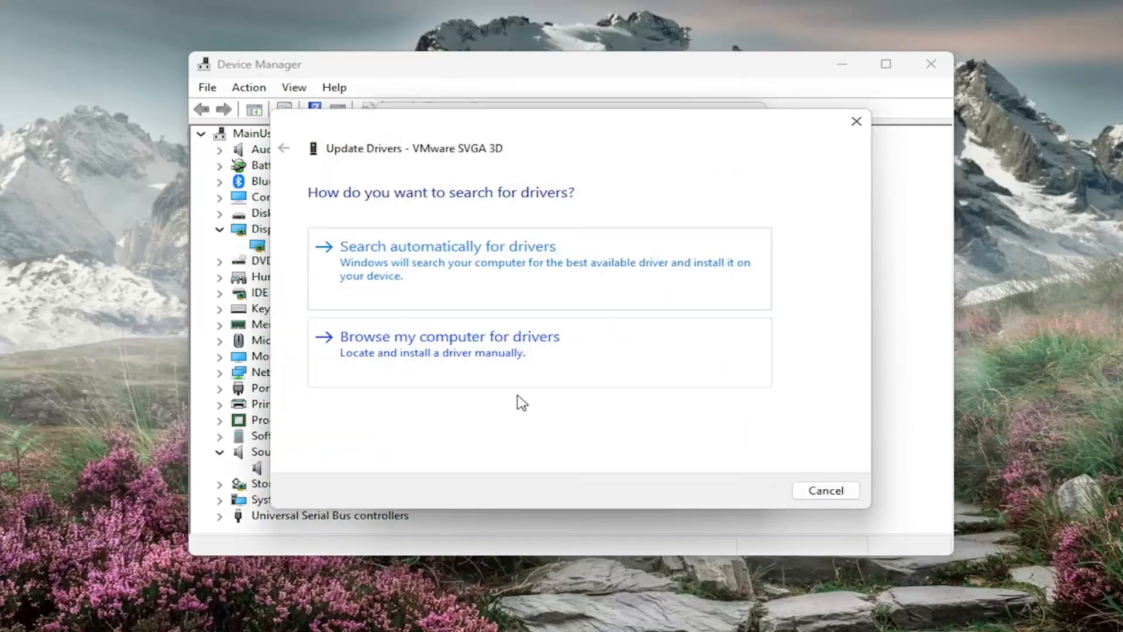
{"action": "left_click", "coordinate": [450, 337]}
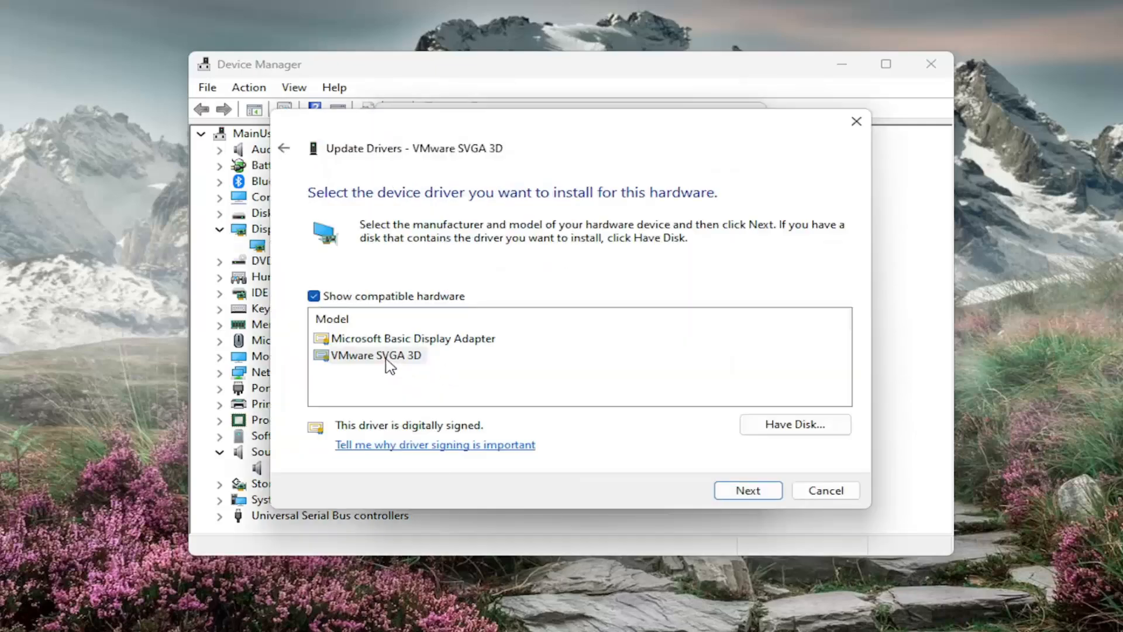
{"action": "left_click", "coordinate": [375, 355]}
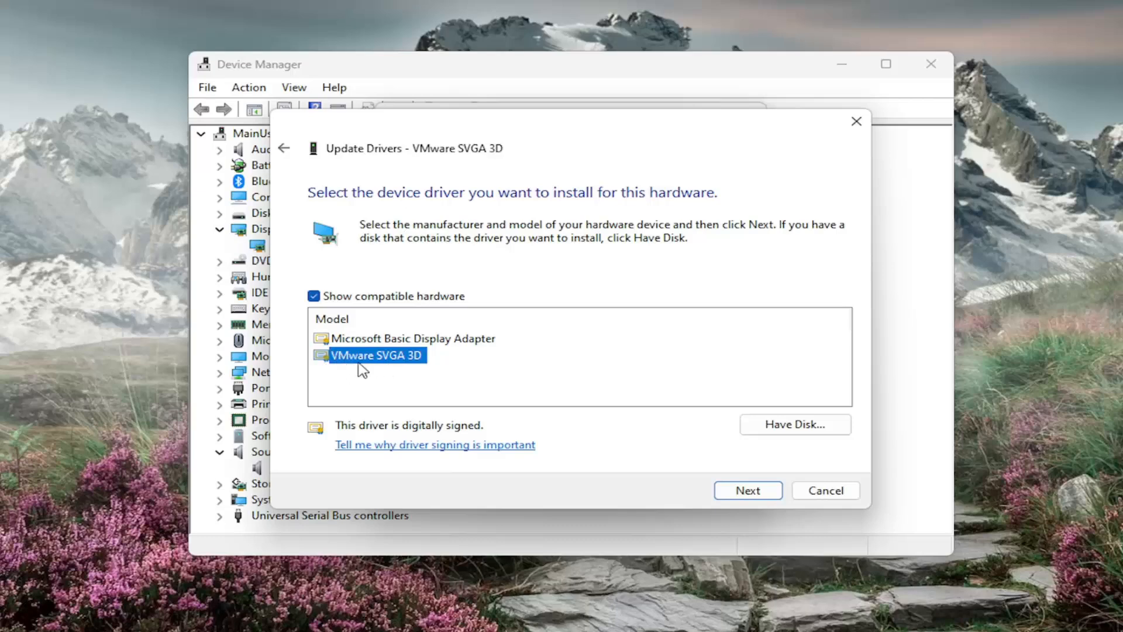
{"action": "left_click", "coordinate": [747, 490]}
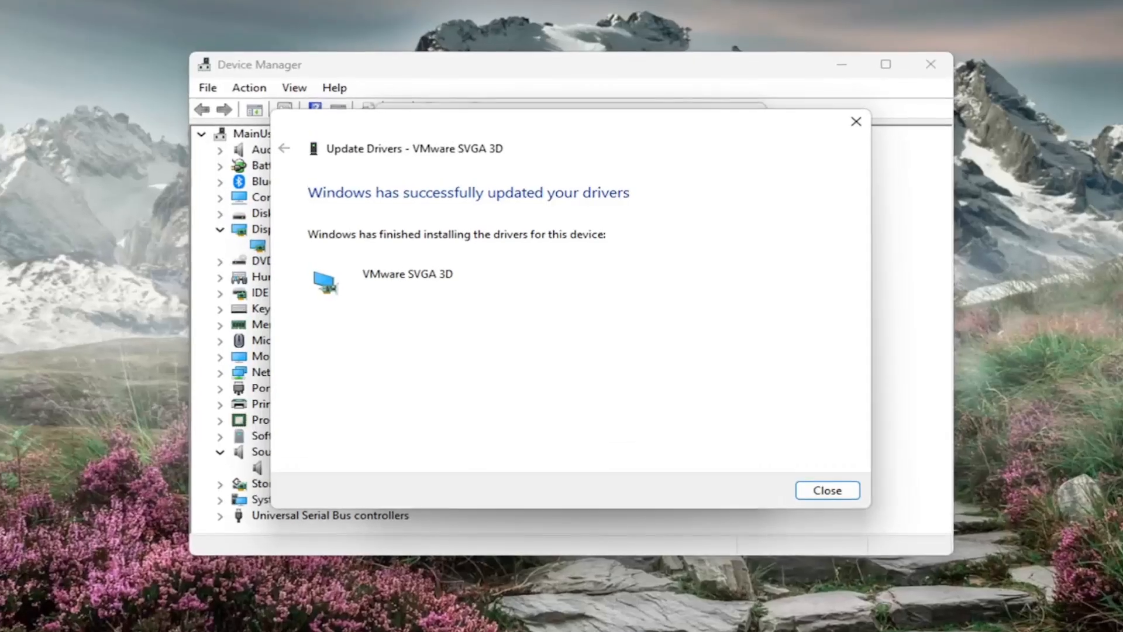
{"action": "mouse_move", "coordinate": [706, 457]}
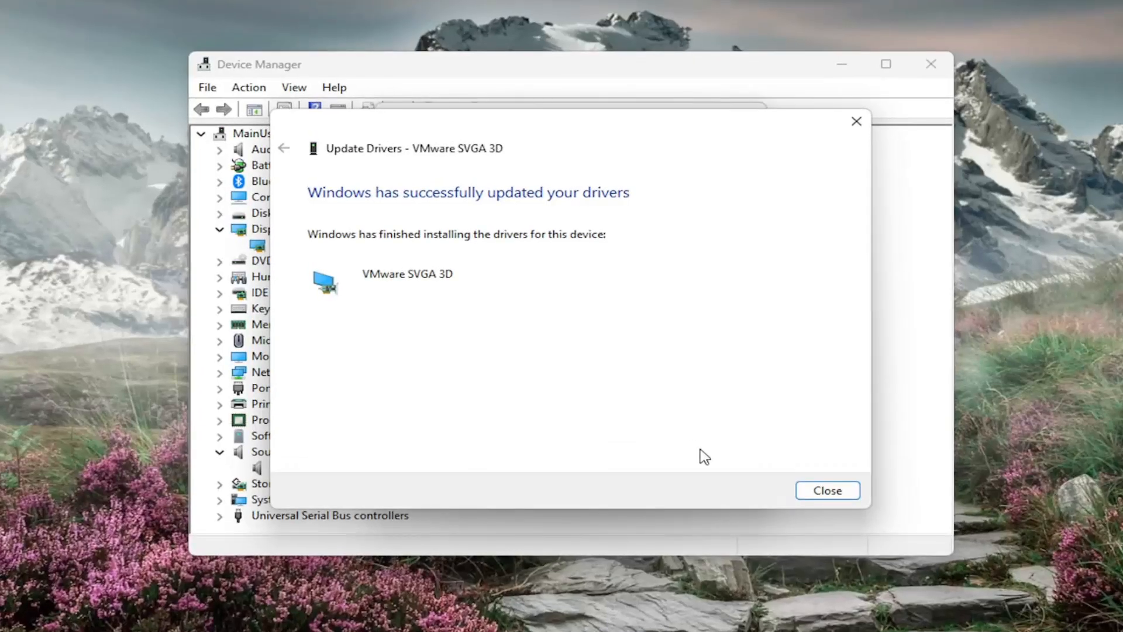
{"action": "left_click", "coordinate": [826, 490]}
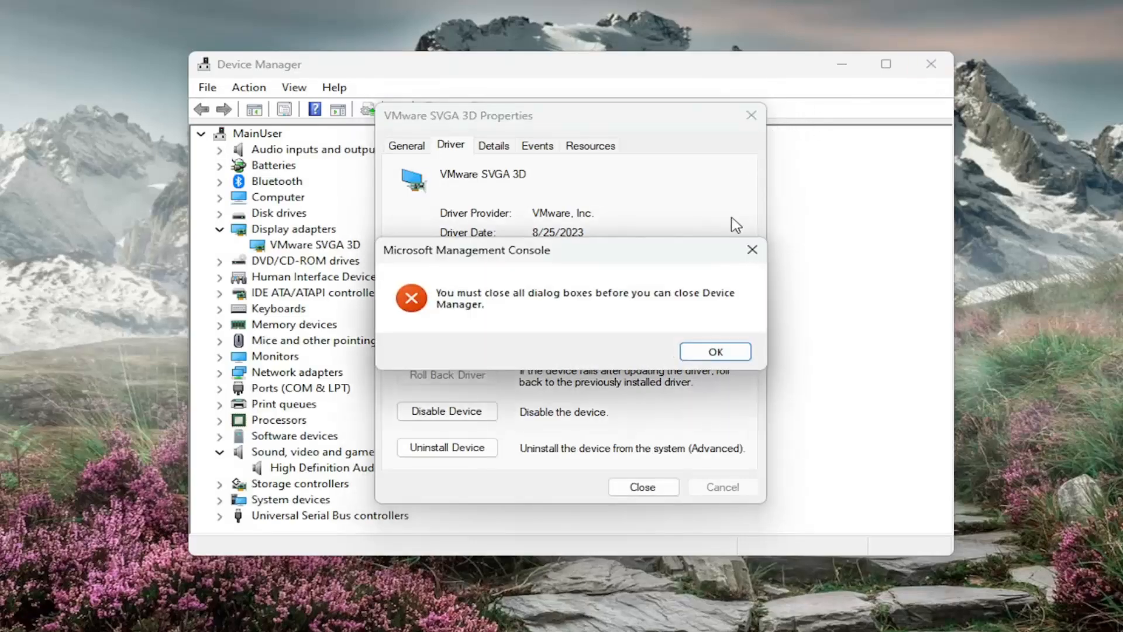
{"action": "left_click", "coordinate": [714, 351]}
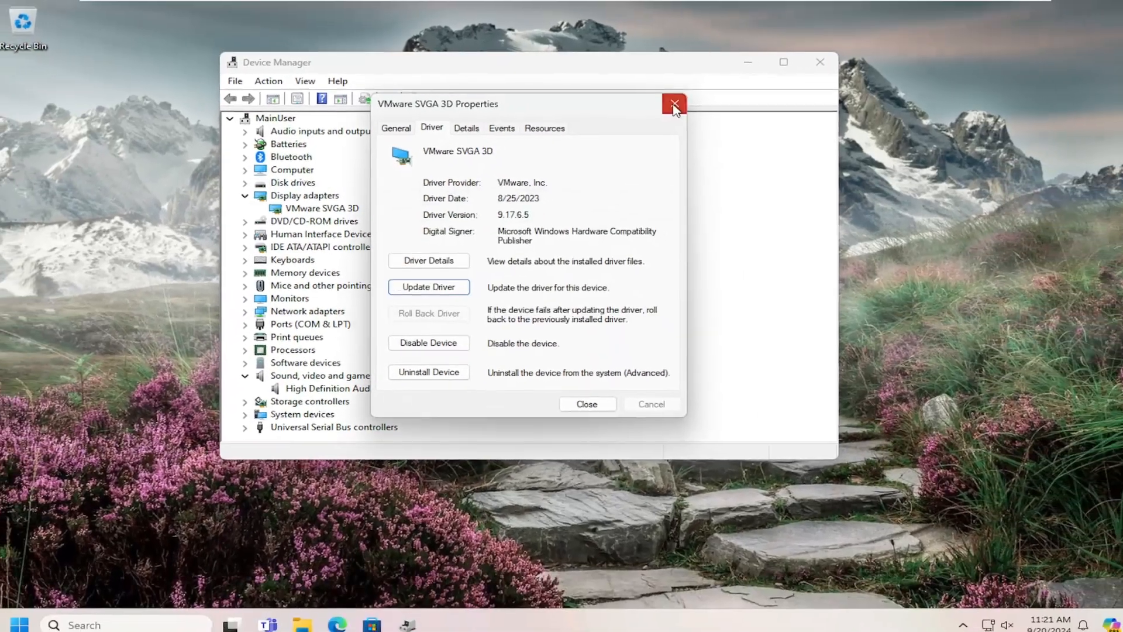
Step: Close the adapter properties, search for 'cmd', and allow it to run as administrator
{"action": "left_click", "coordinate": [674, 104]}
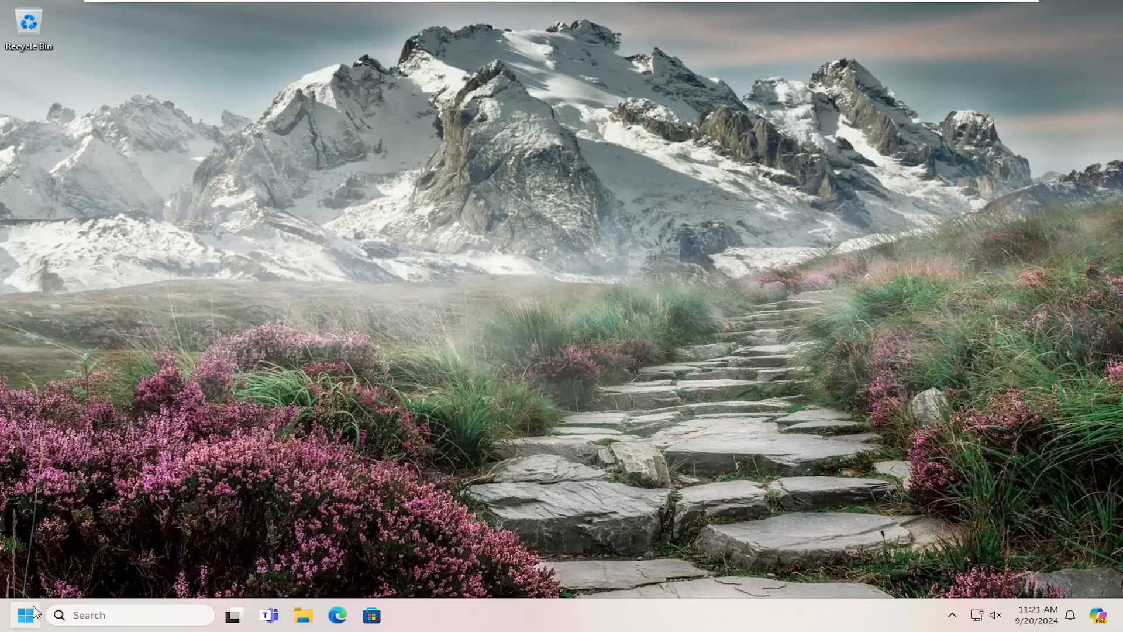
{"action": "type", "text": "cmd"}
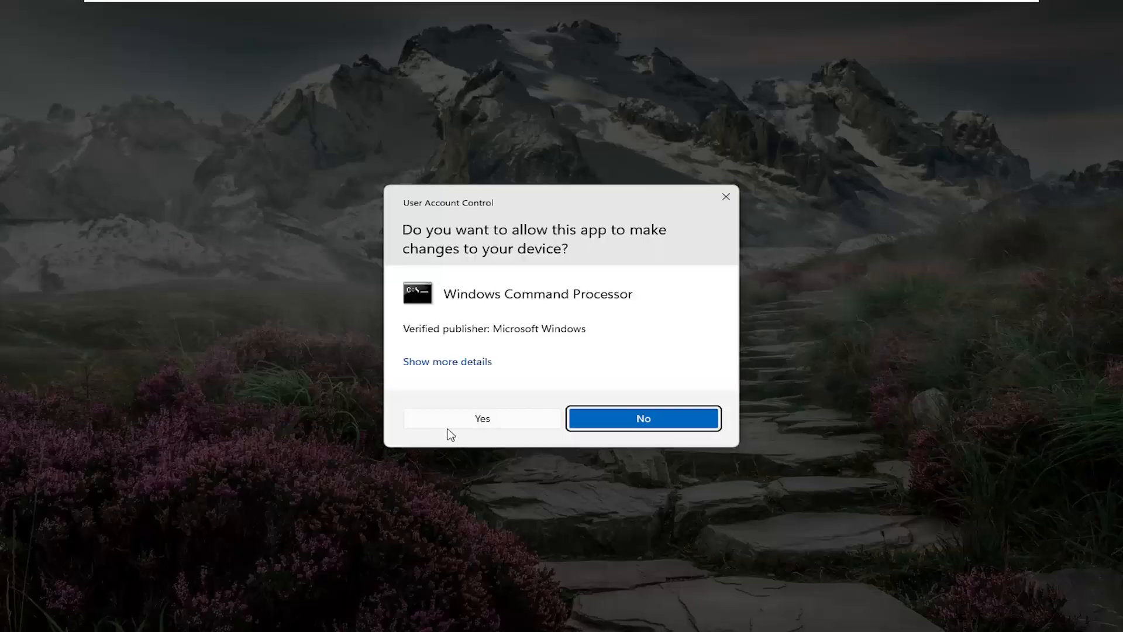
{"action": "left_click", "coordinate": [482, 418]}
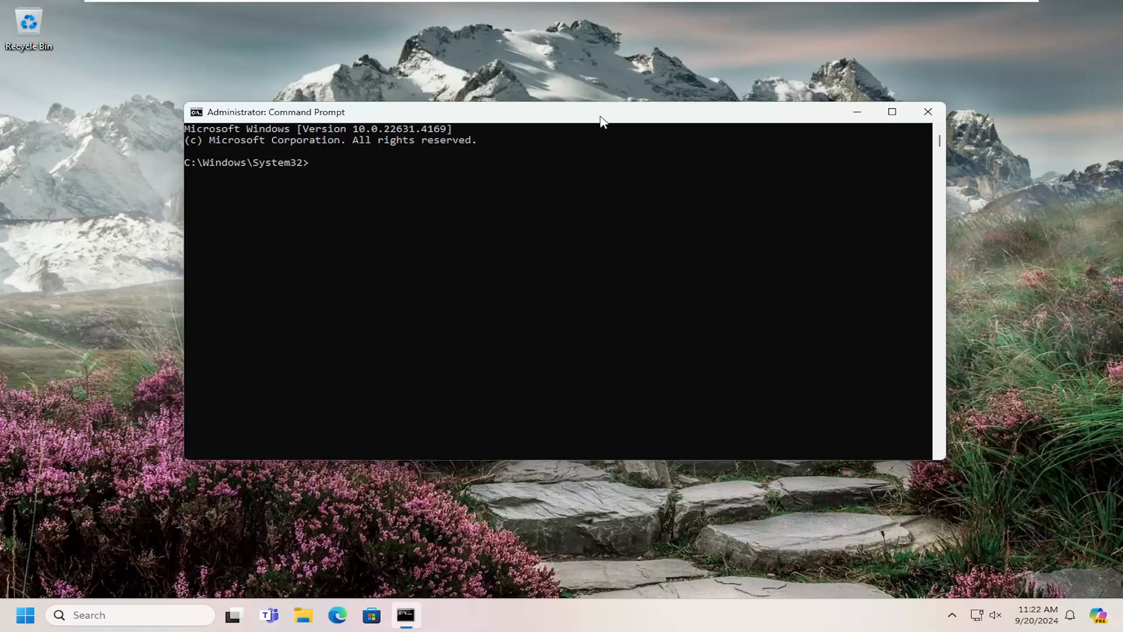
Step: Run 'sfc /scannow' in the administrator Command Prompt
{"action": "type", "text": "sfc"}
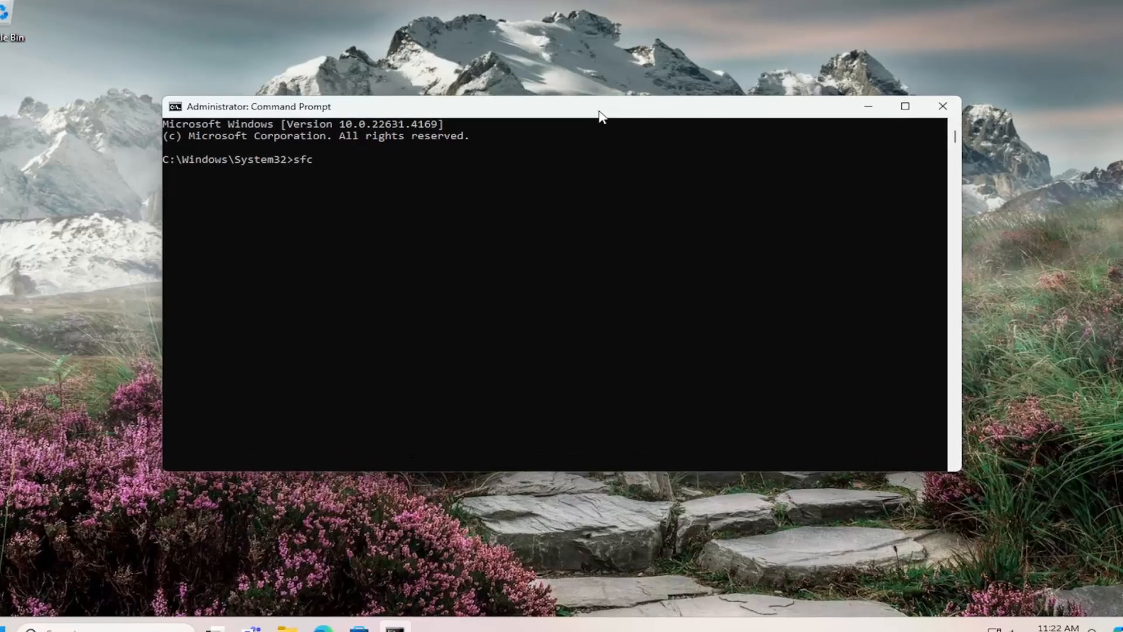
{"action": "type", "text": "/sc"}
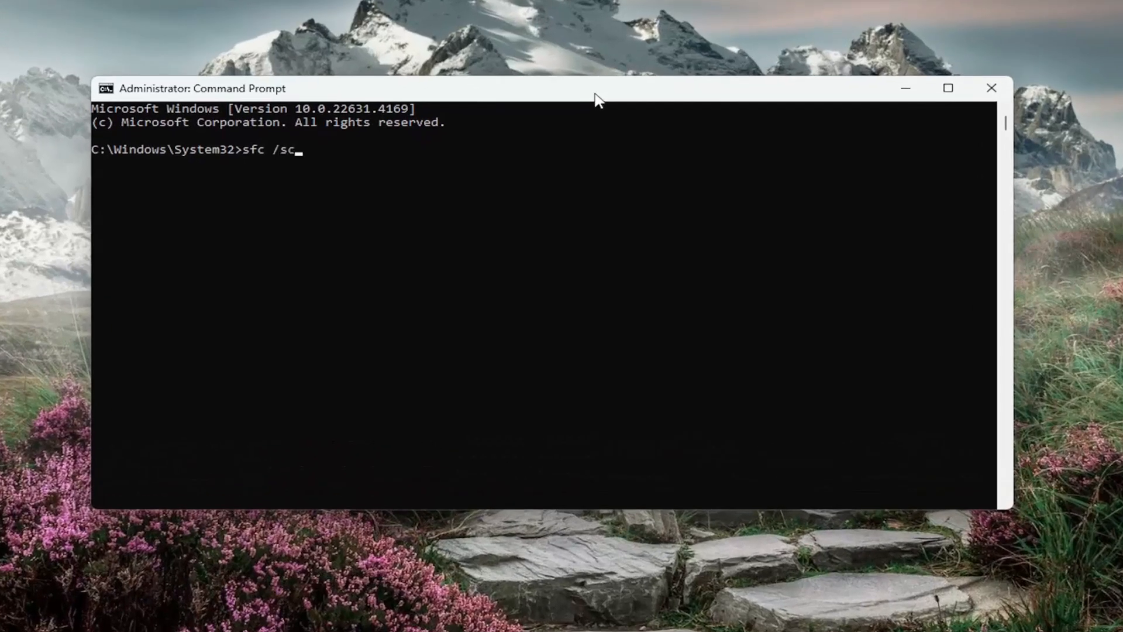
{"action": "type", "text": "annow"}
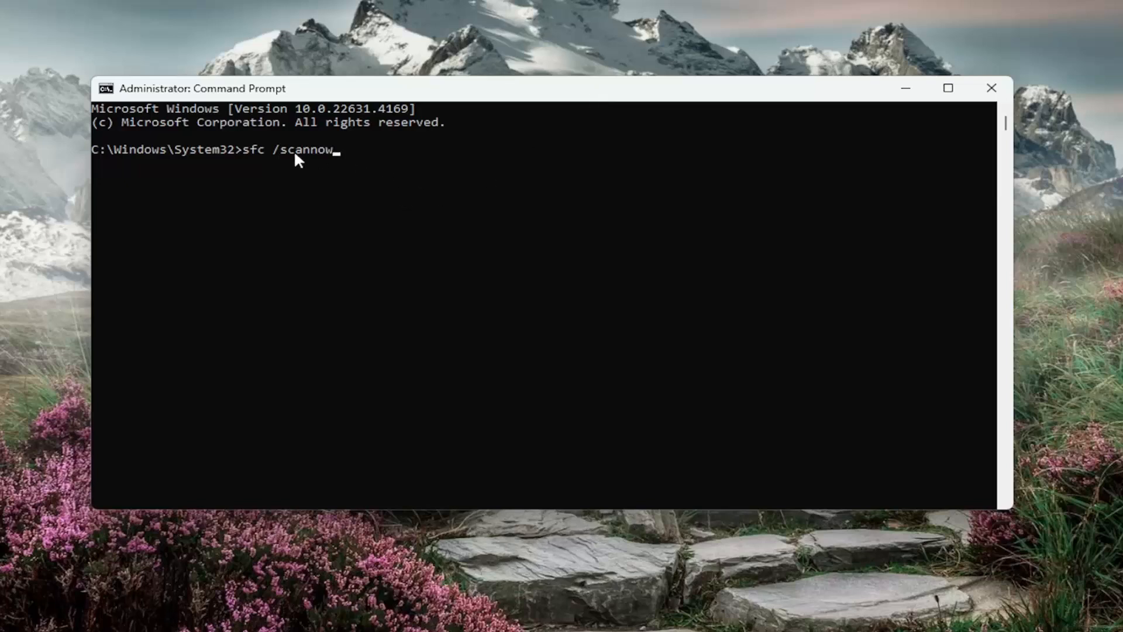
{"action": "key", "text": "Return"}
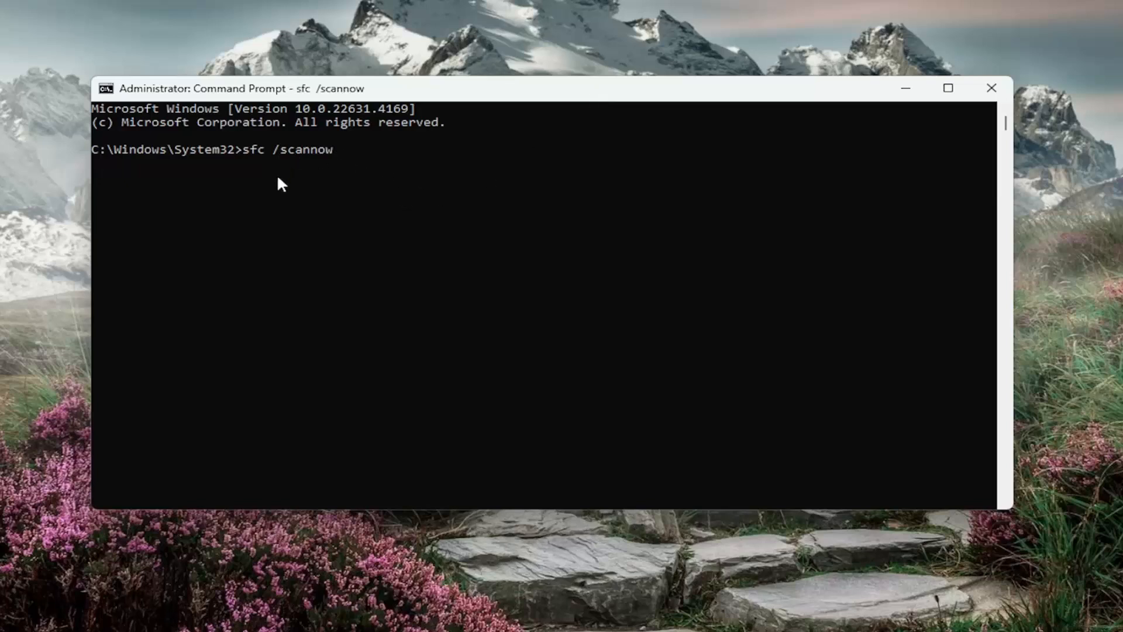
{"action": "key", "text": "Return"}
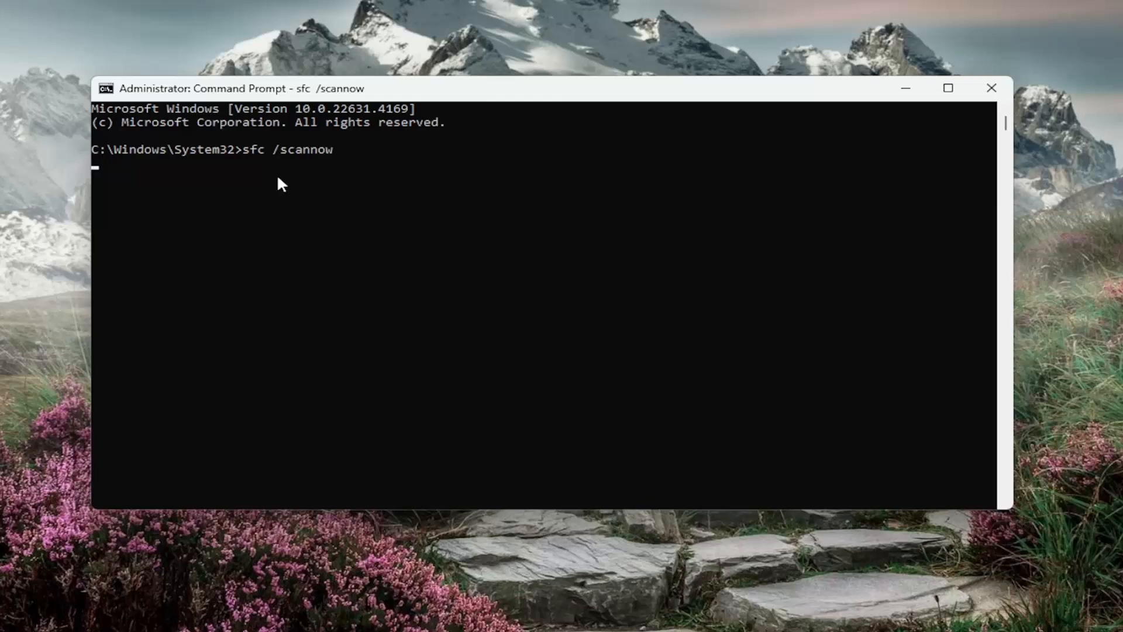
Step: Wait while the system file check verification progresses toward 100%
{"action": "key", "text": "Return"}
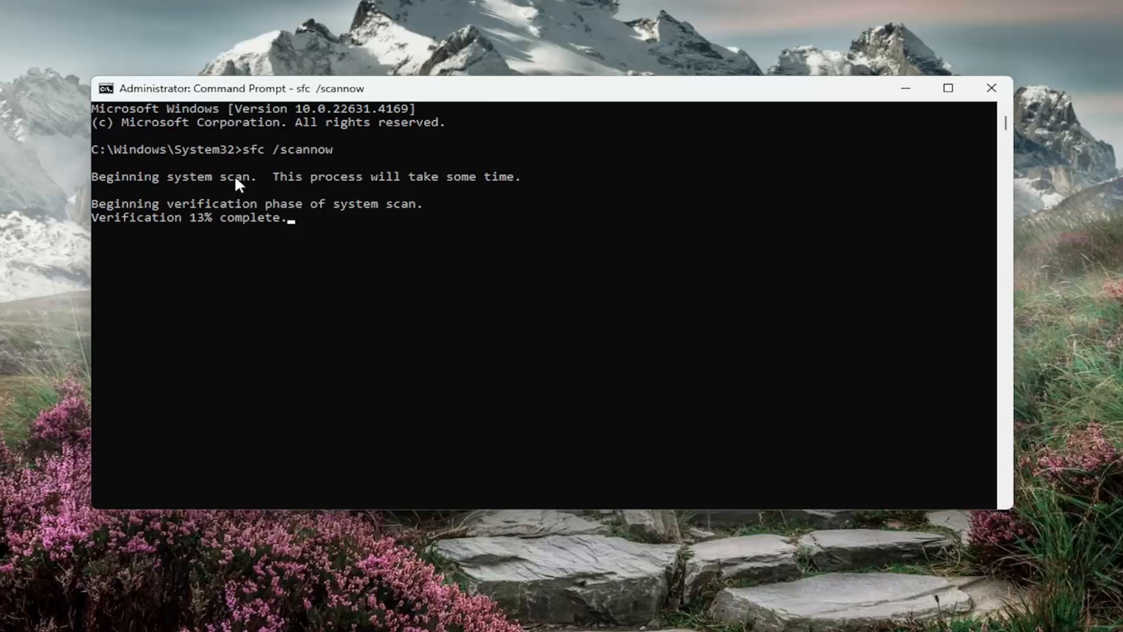
{"action": "mouse_move", "coordinate": [1083, 442]}
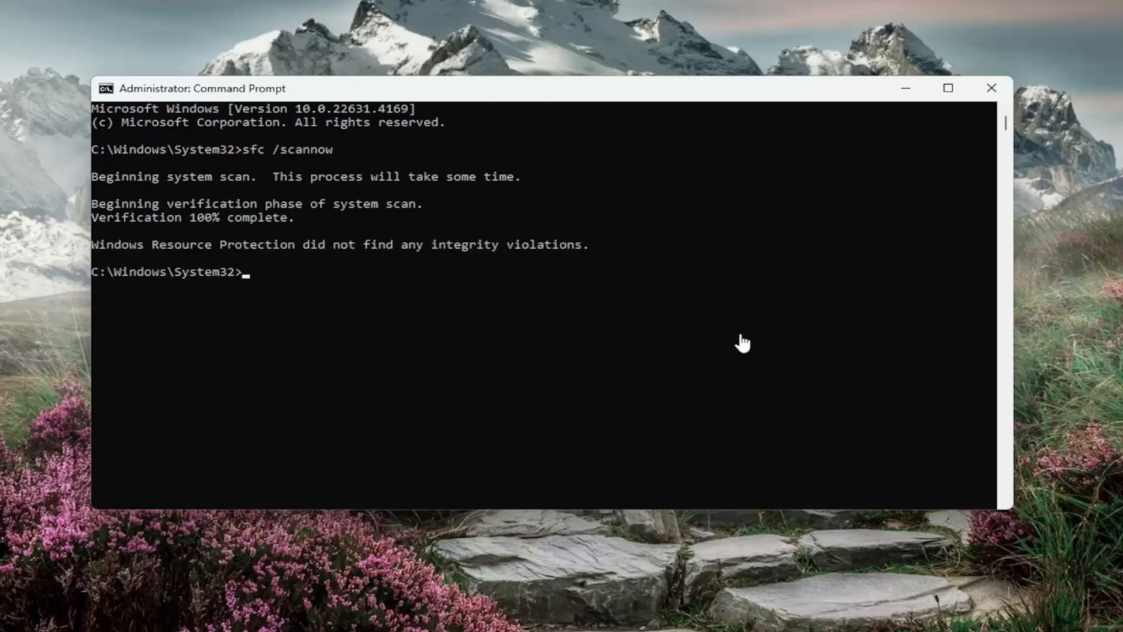
Step: From the Start right-click menu, go to Shut down or sign out to restart the PC
{"action": "right_click", "coordinate": [26, 615]}
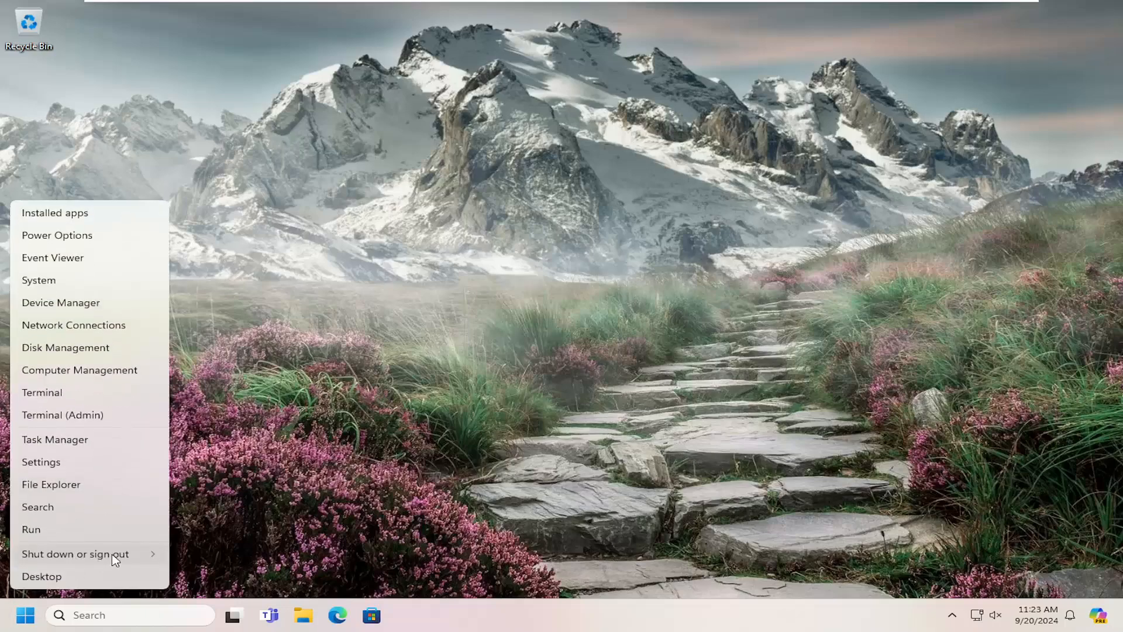
{"action": "left_click", "coordinate": [74, 554]}
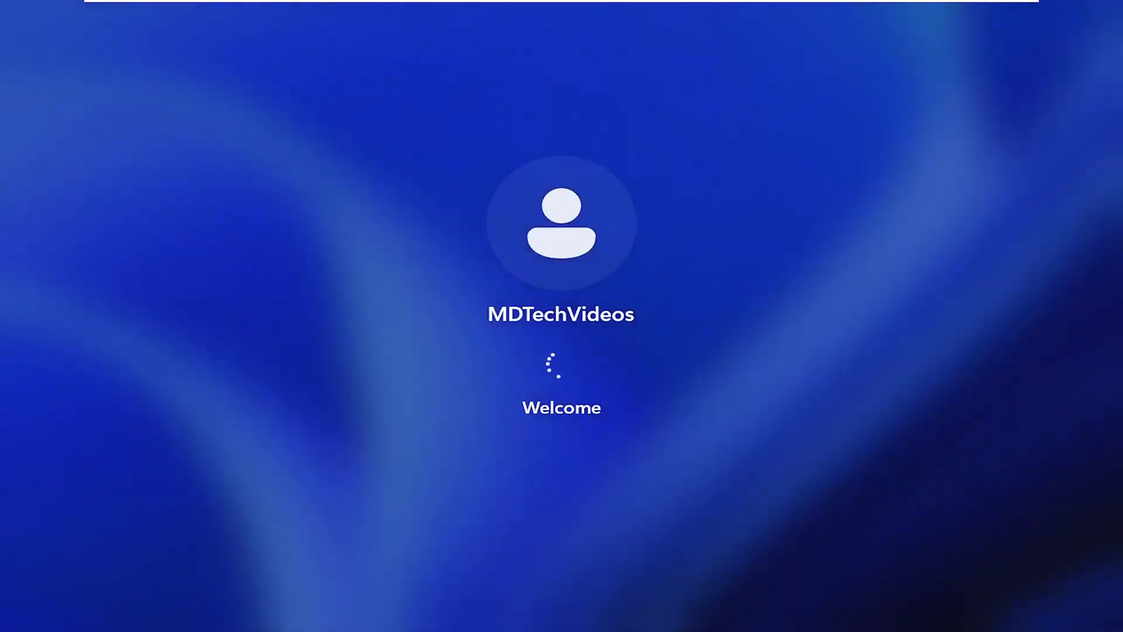